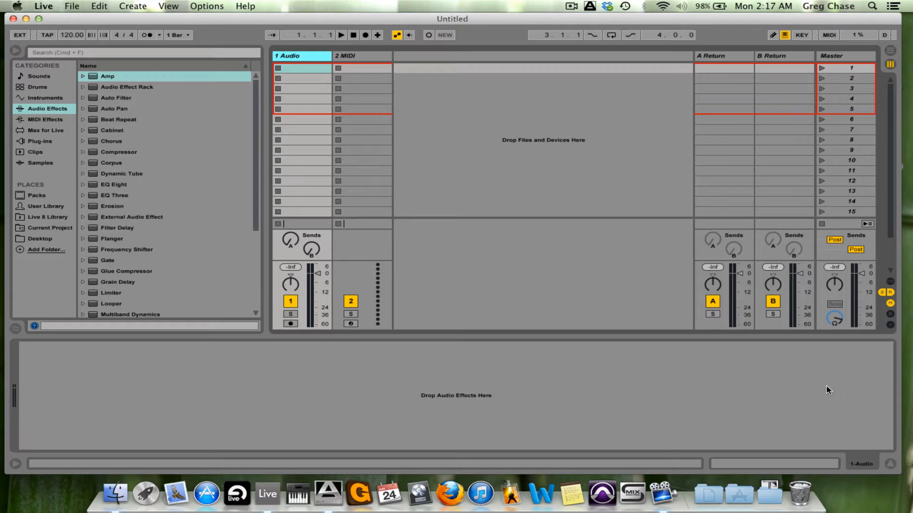
pyautogui.moveTo(160, 238)
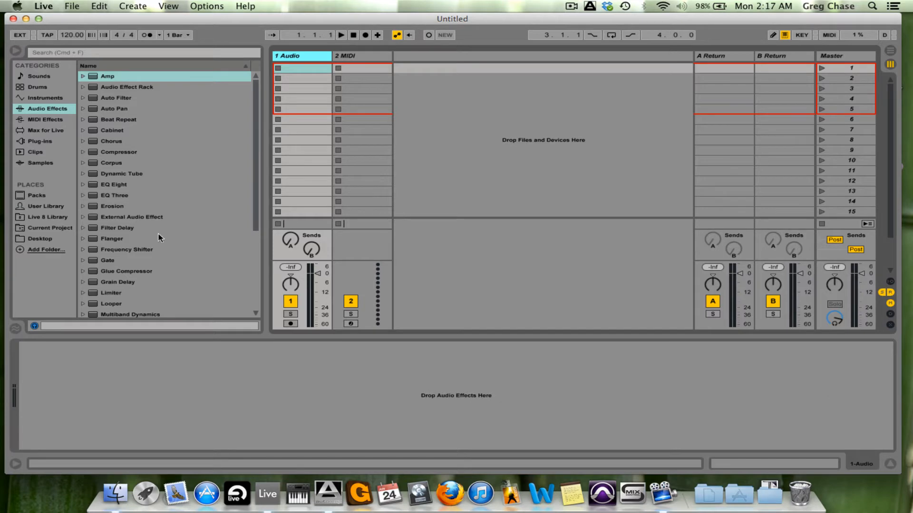
pyautogui.scroll(-3)
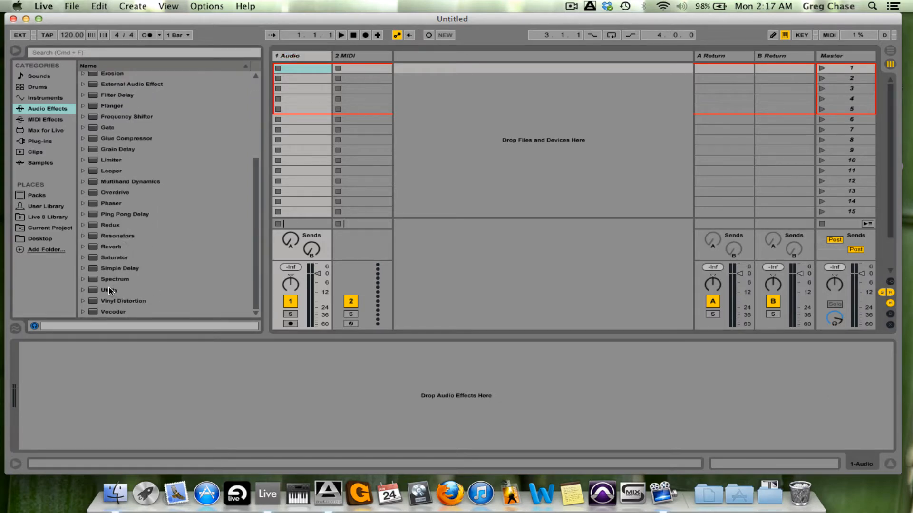
pyautogui.doubleClick(109, 311)
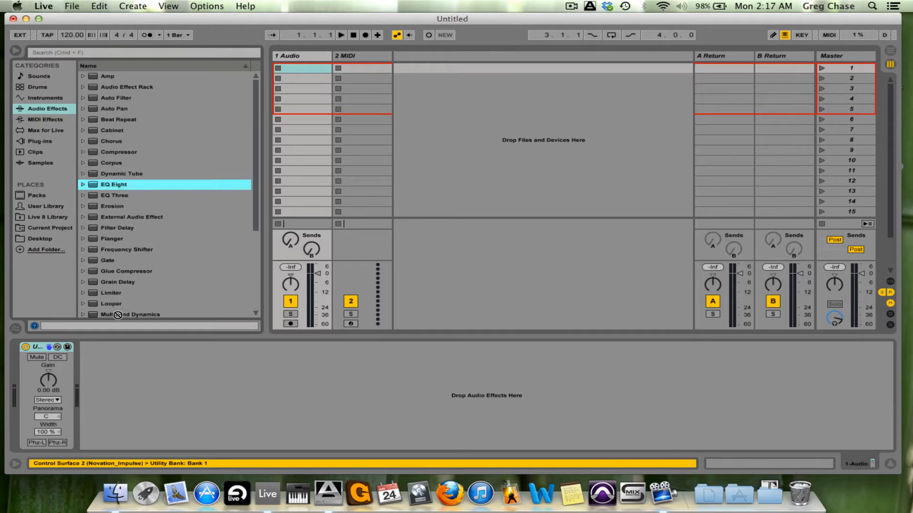
pyautogui.doubleClick(114, 184)
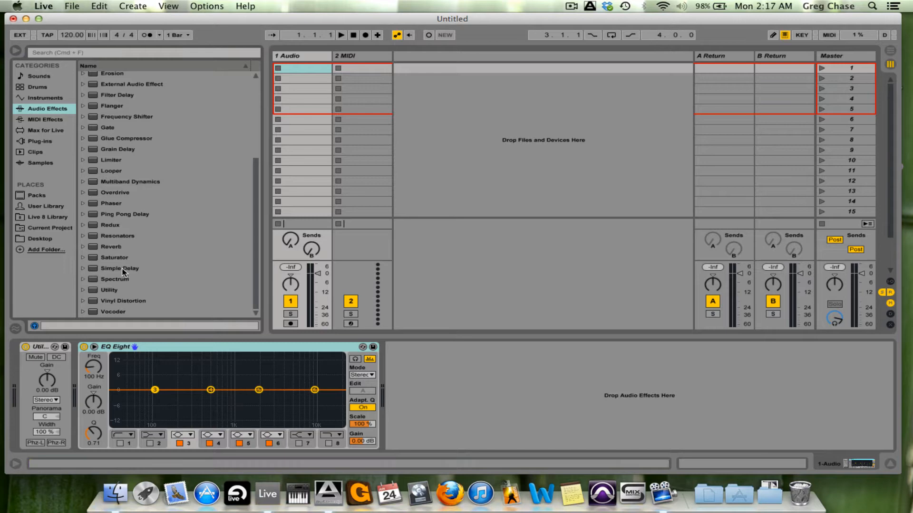
pyautogui.click(111, 247)
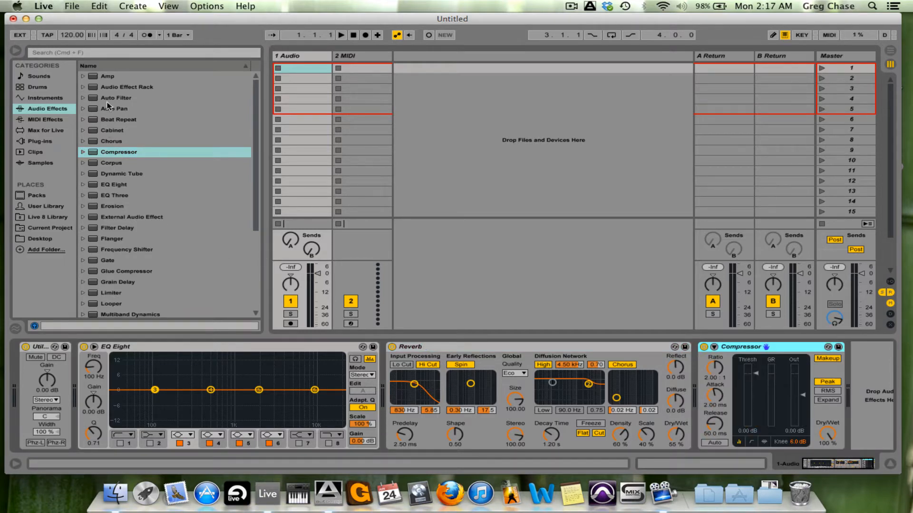
pyautogui.click(116, 97)
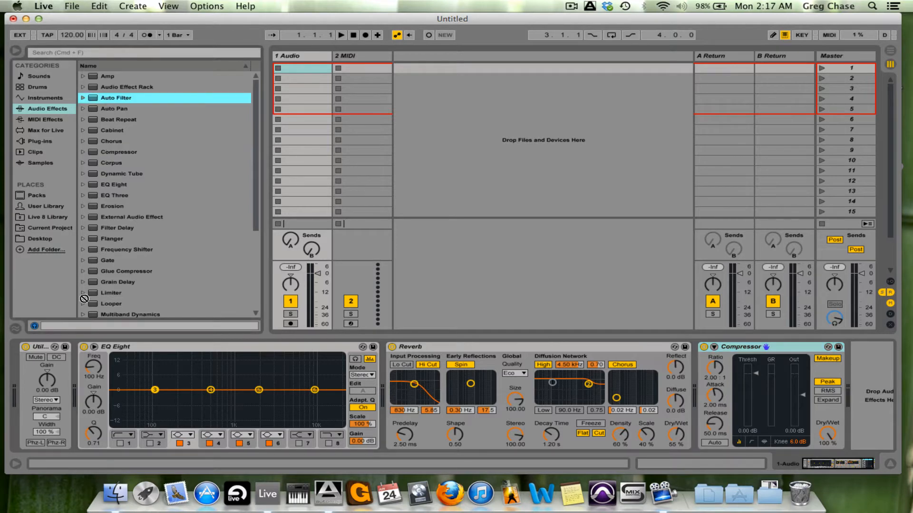
pyautogui.doubleClick(115, 97)
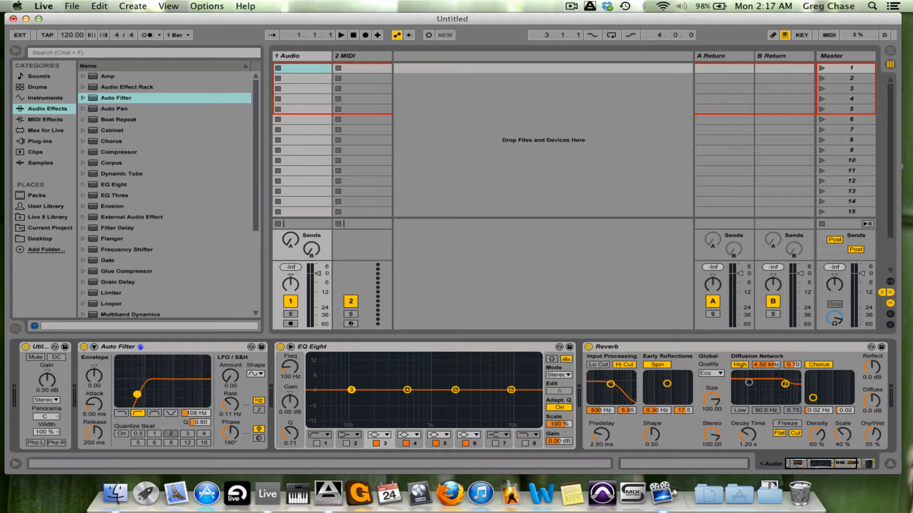
pyautogui.moveTo(136, 394); pyautogui.dragTo(129, 394)
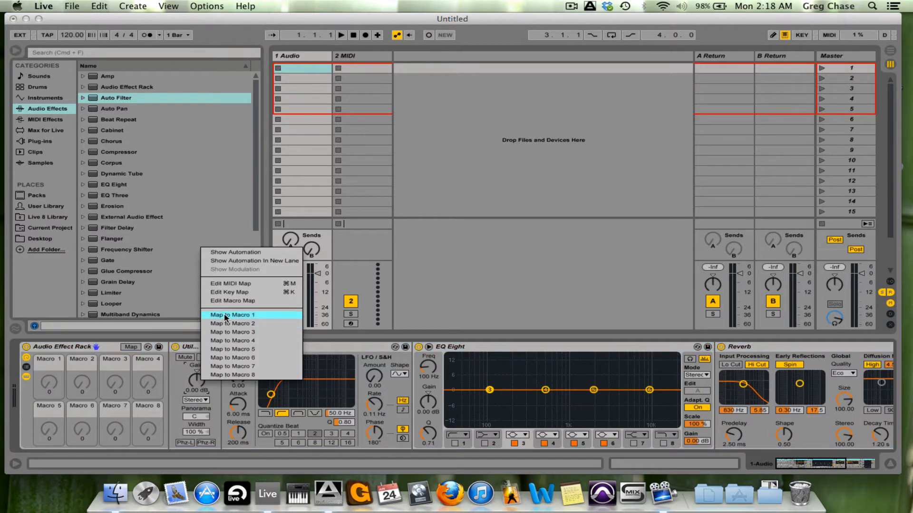
# Map the Utility gain and an EQ Eight band gain to rack macros.
pyautogui.click(231, 314)
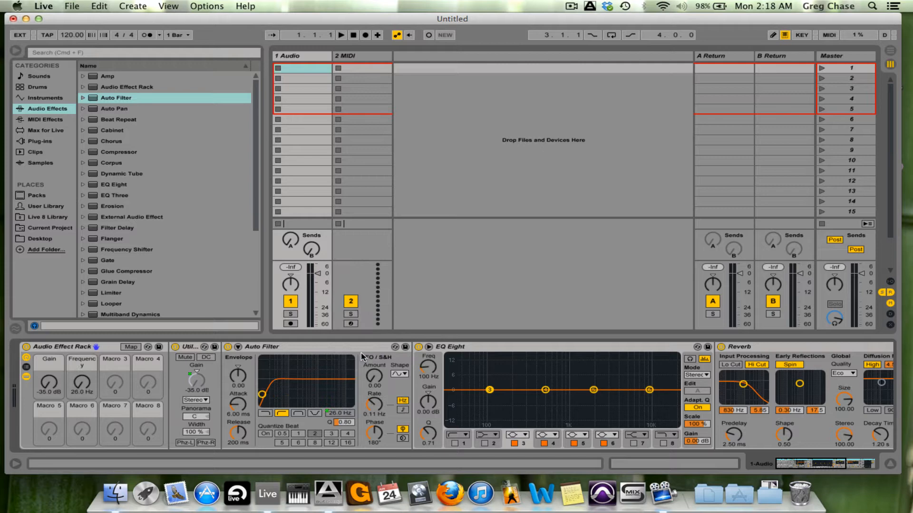
pyautogui.moveTo(552, 405)
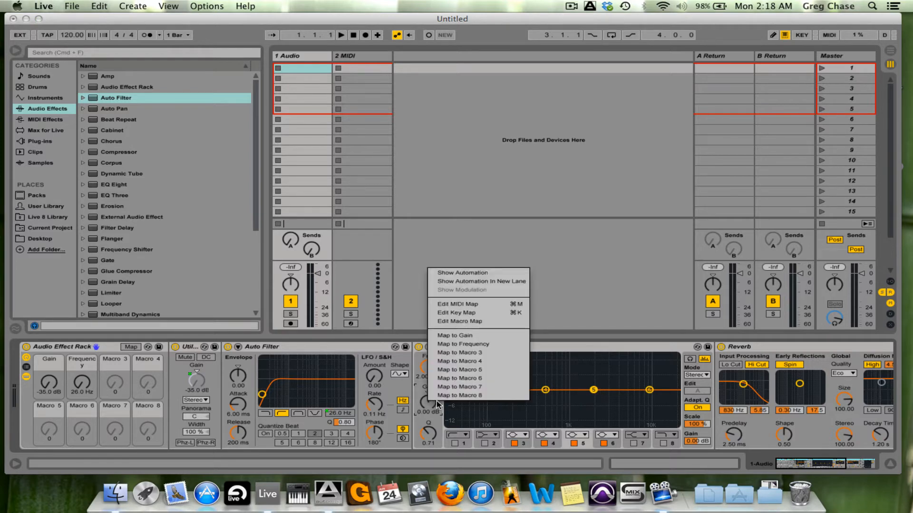
pyautogui.moveTo(460, 361)
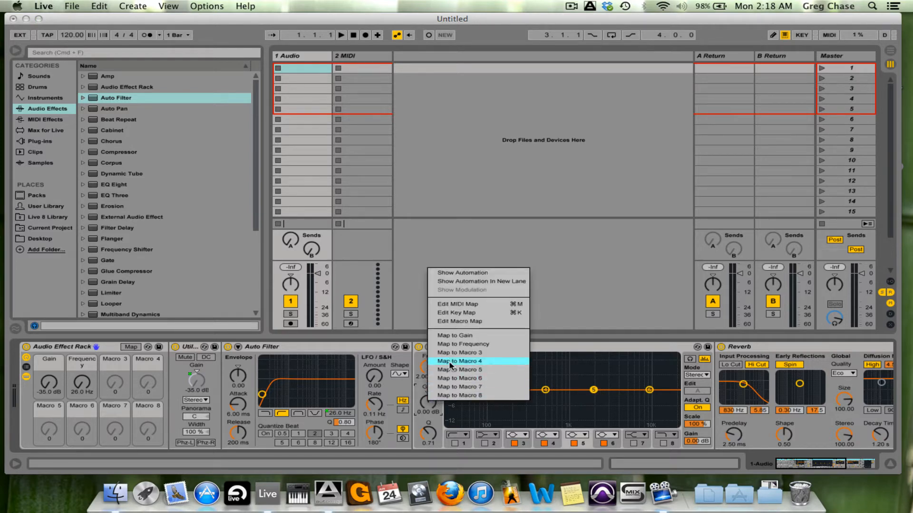
pyautogui.click(460, 352)
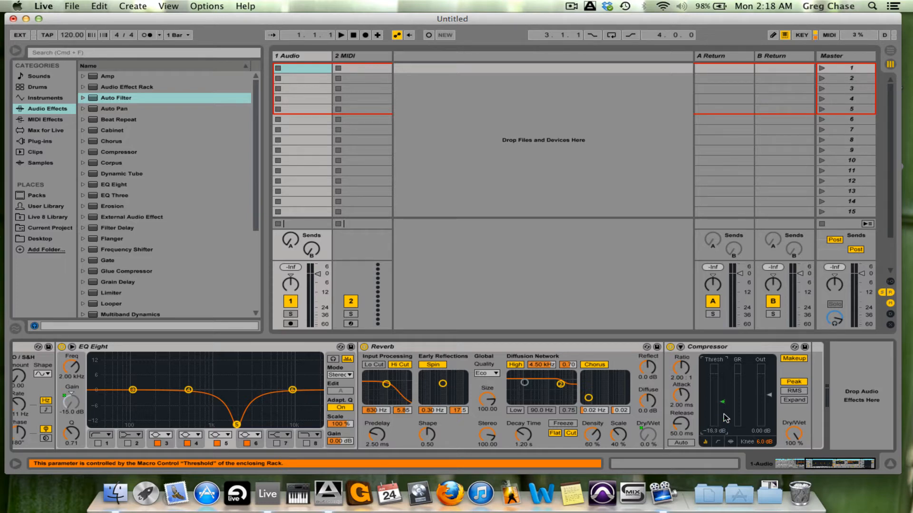
# Lower the Compressor threshold with its slider.
pyautogui.moveTo(723, 401); pyautogui.dragTo(724, 416)
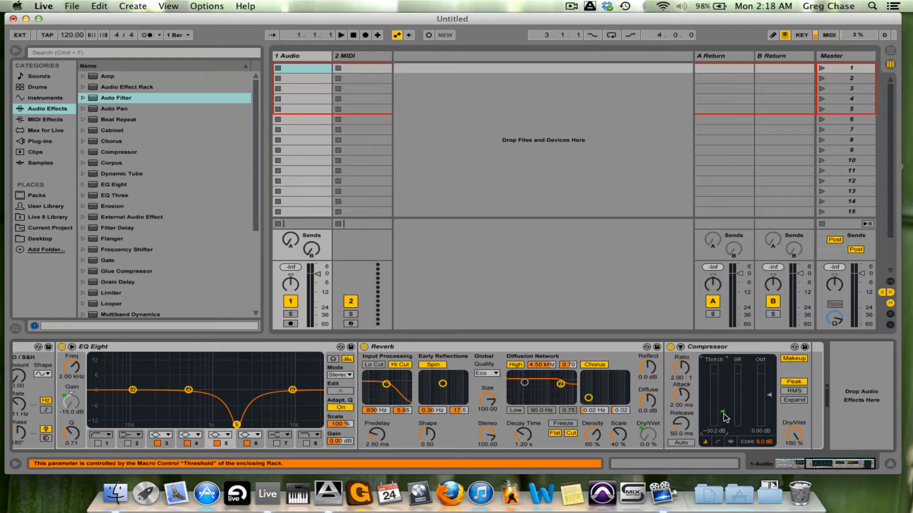
pyautogui.moveTo(722, 425); pyautogui.dragTo(722, 361)
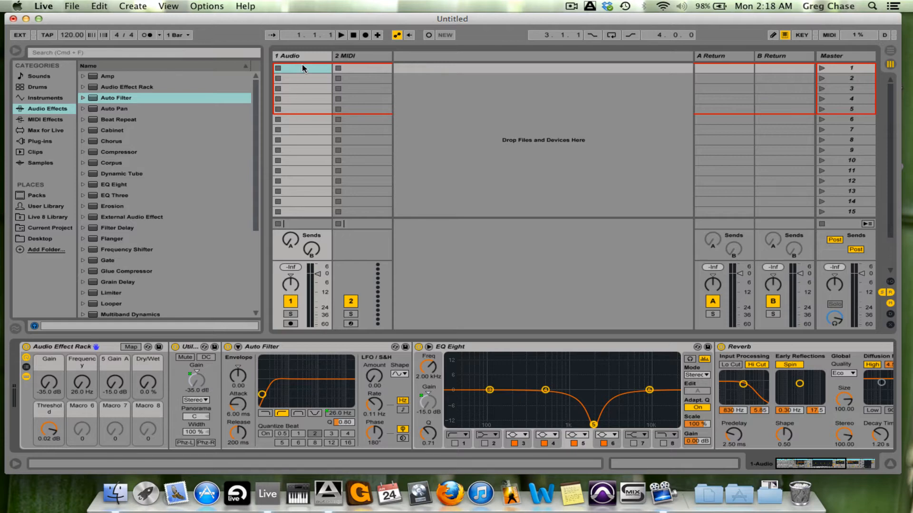
# Duplicate track 1 Audio with Cmd+D until tracks 1–8 Audio exist.
pyautogui.click(301, 56)
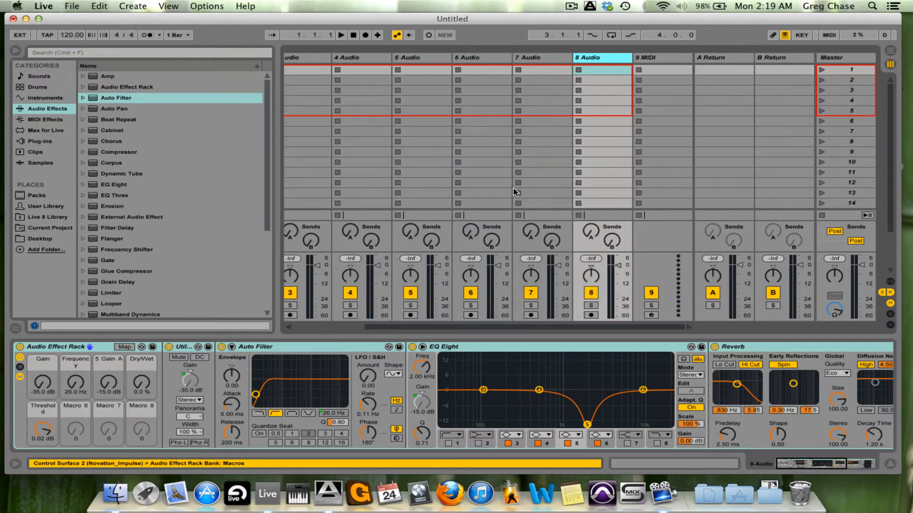
pyautogui.click(481, 57)
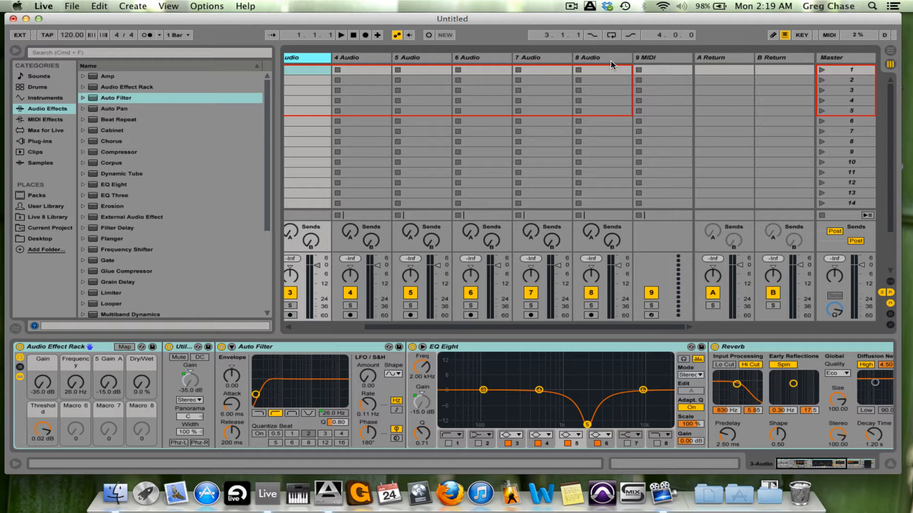
pyautogui.moveTo(657, 61)
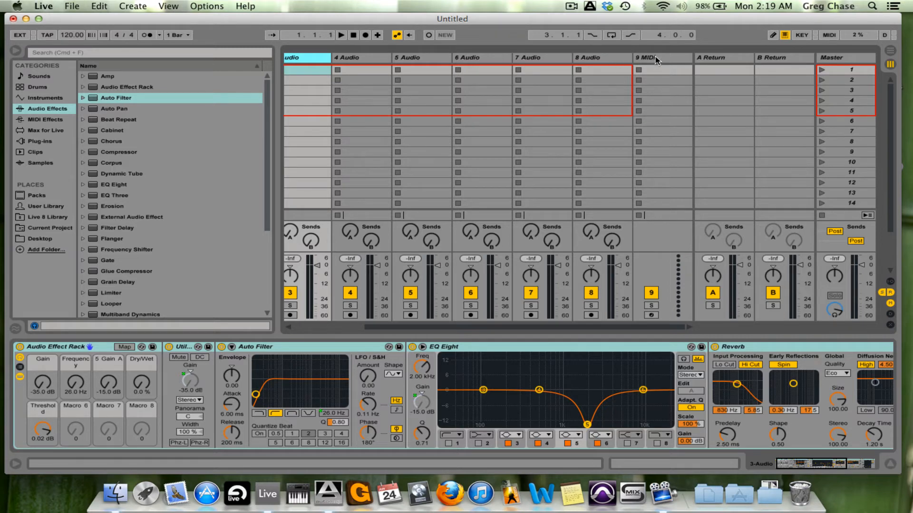
pyautogui.moveTo(67, 348)
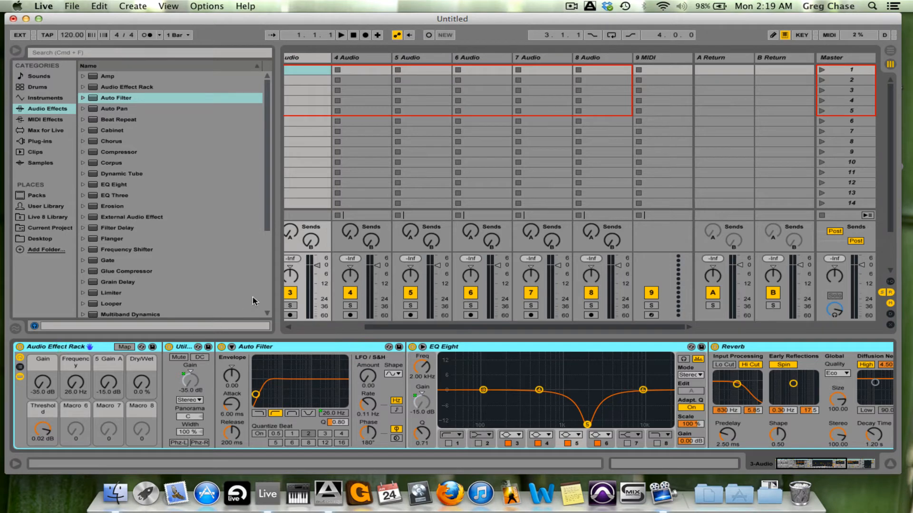
# Paste the Audio Effect Rack onto 9 MIDI and duplicate it through 16 MIDI.
pyautogui.click(661, 57)
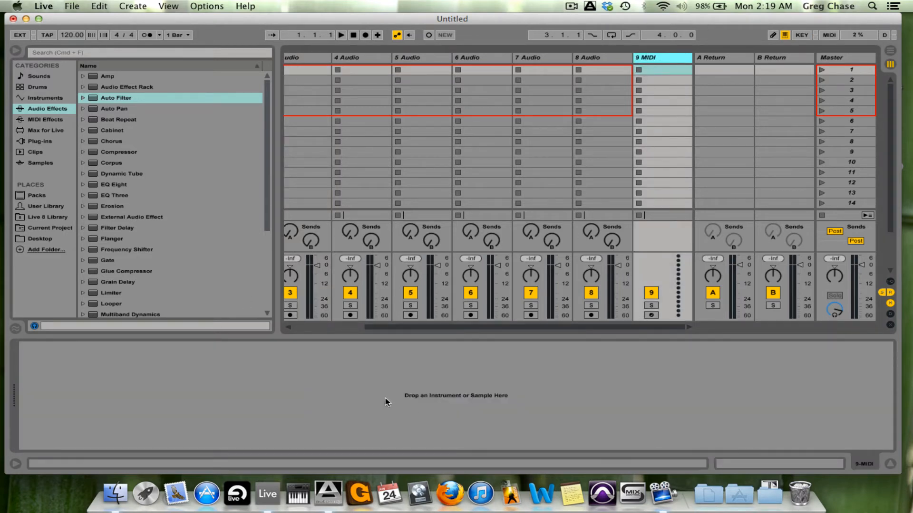
pyautogui.rightClick(384, 397)
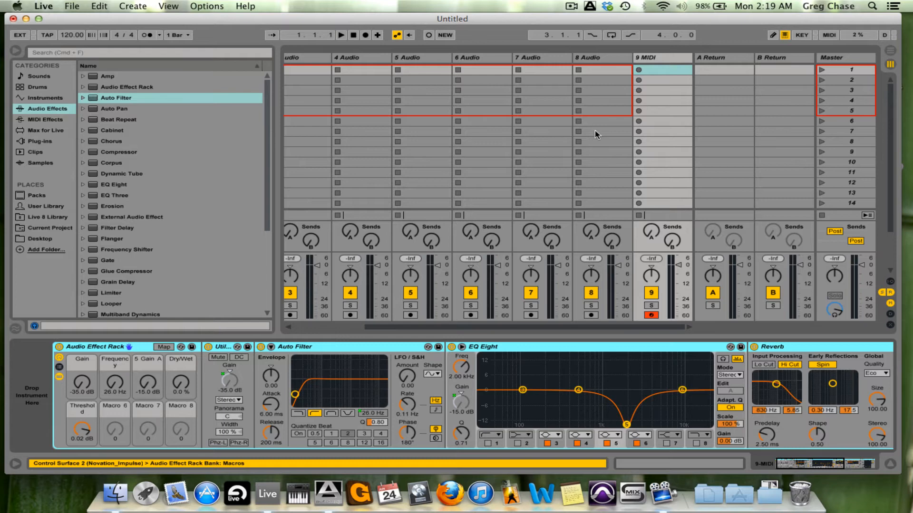
pyautogui.click(661, 57)
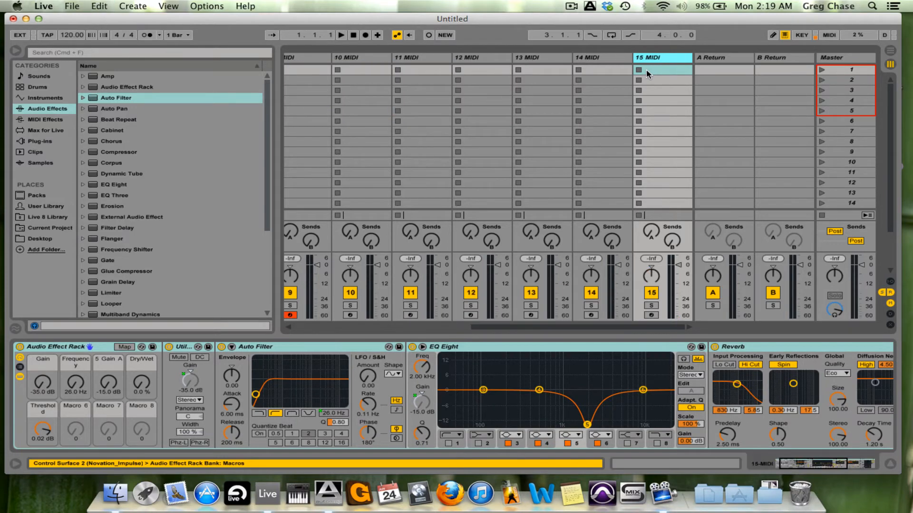
pyautogui.hscroll(3)
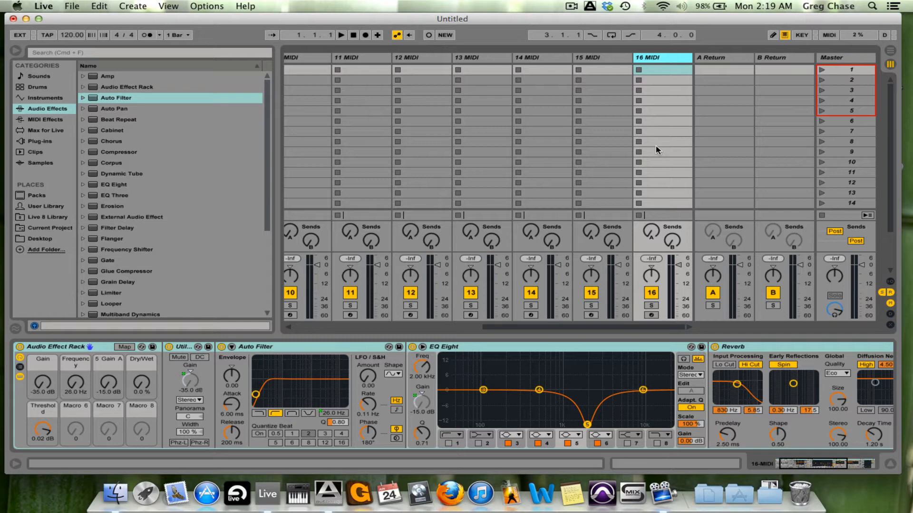
pyautogui.moveTo(512, 112)
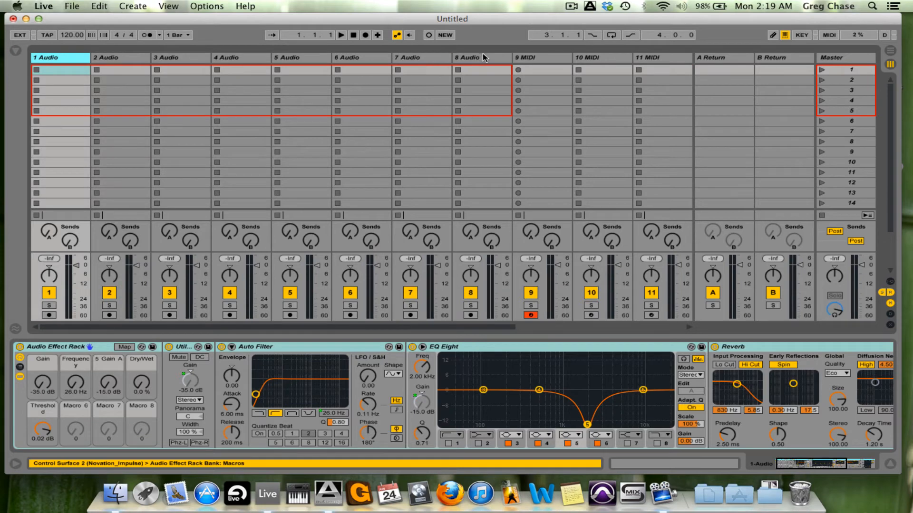
# Colour audio tracks 1–8 blue and MIDI tracks 9–16 green.
pyautogui.rightClick(468, 57)
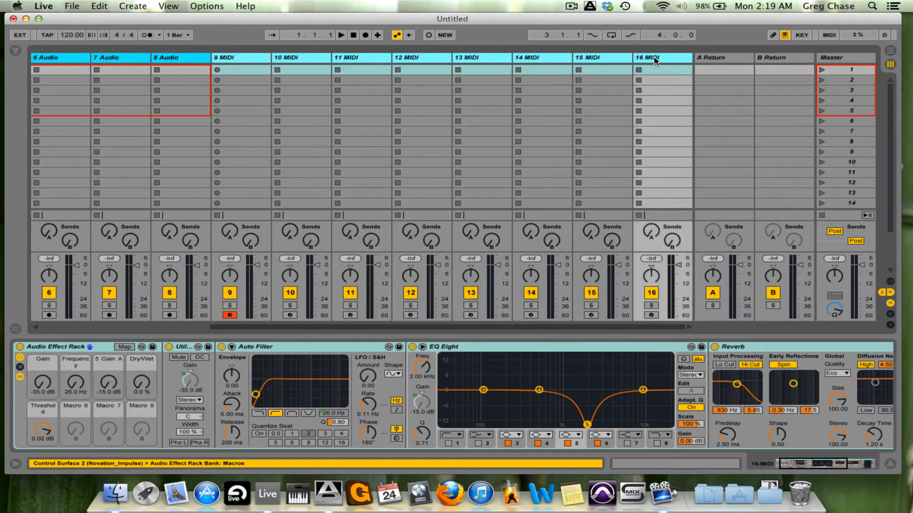
pyautogui.rightClick(651, 57)
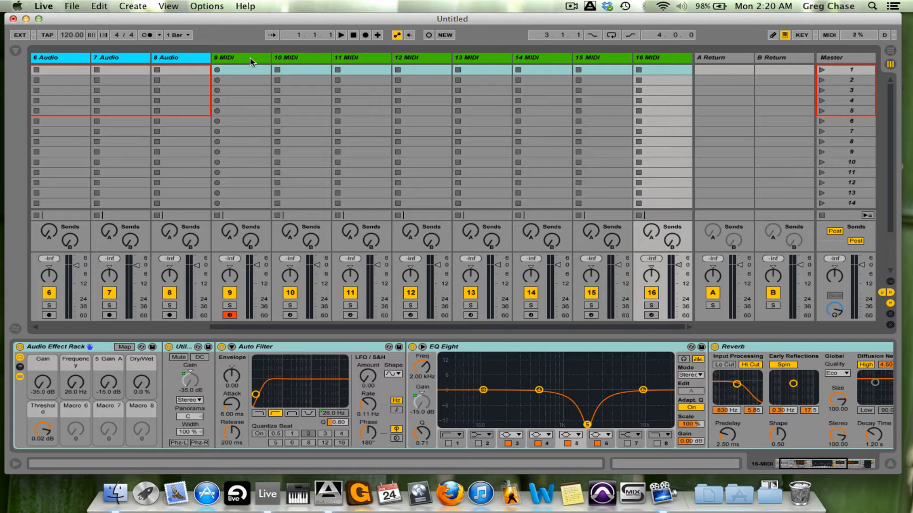
pyautogui.click(240, 57)
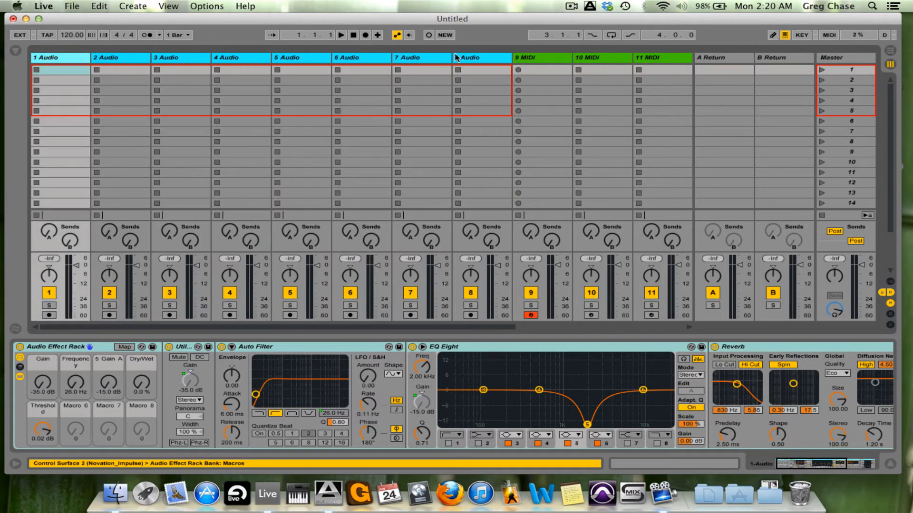
pyautogui.click(469, 57)
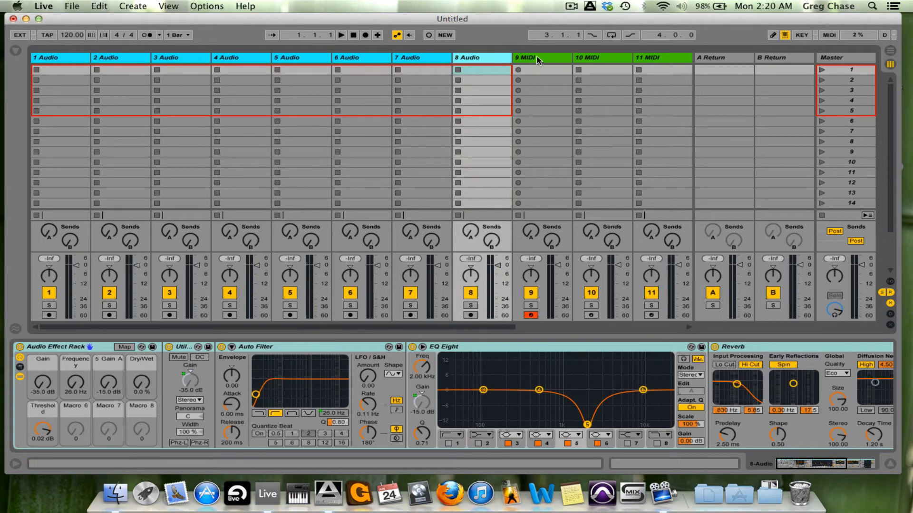
pyautogui.hscroll(3)
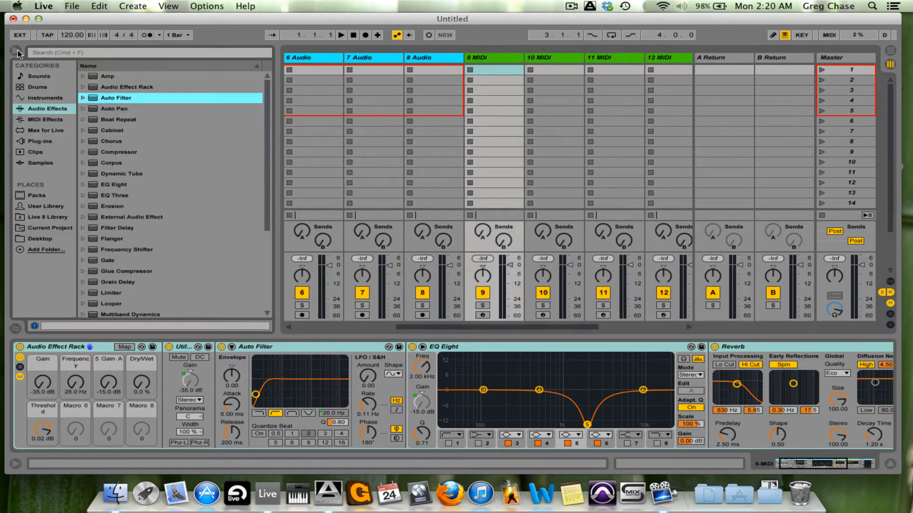
pyautogui.moveTo(19, 124)
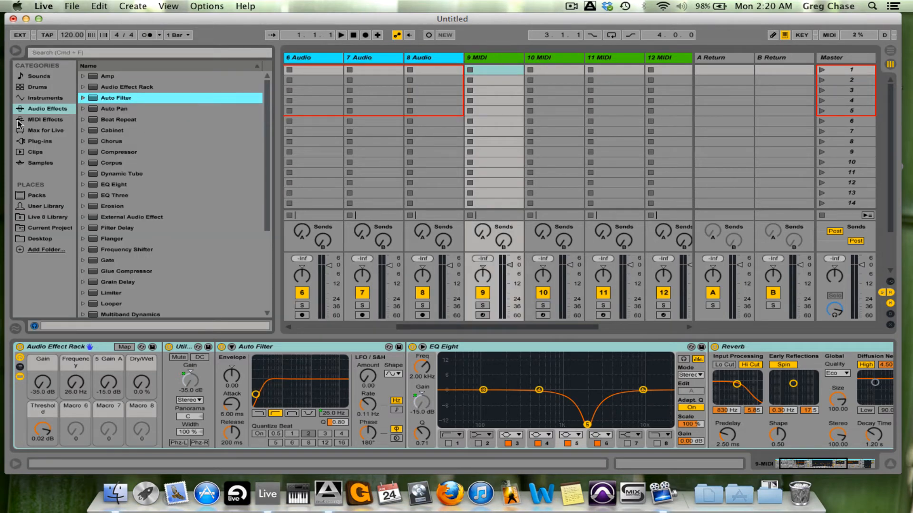
# Load Operator from the Instruments browser onto MIDI tracks 9 and 10.
pyautogui.click(45, 97)
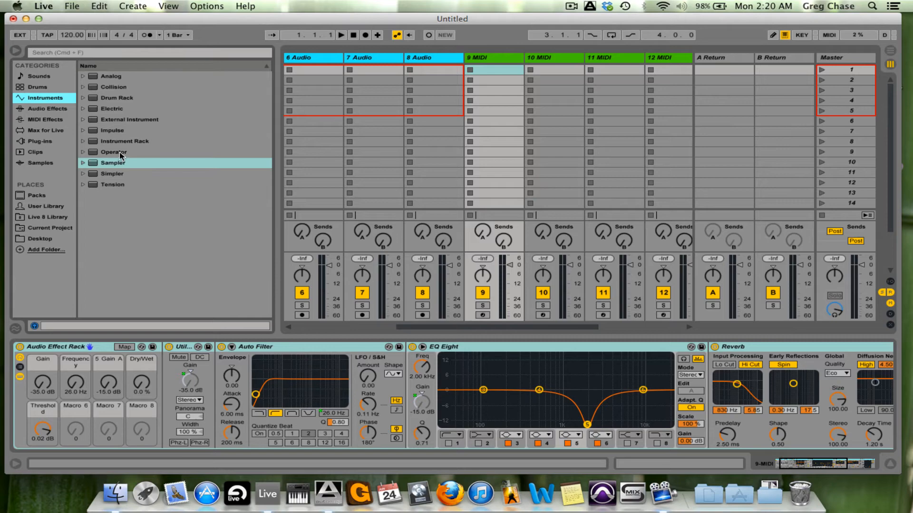
pyautogui.click(114, 152)
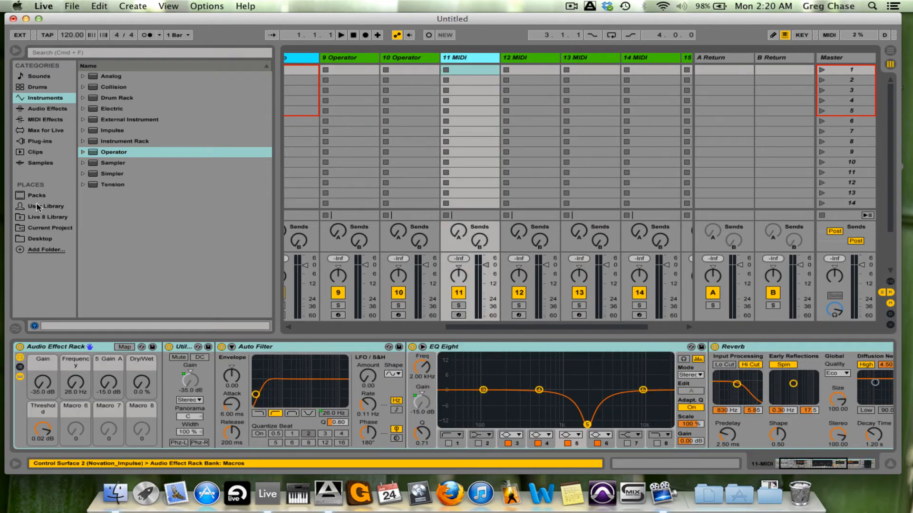
# Load Granulator II.amxd from Max for Live's Max Instrument folder onto track 11.
pyautogui.click(47, 130)
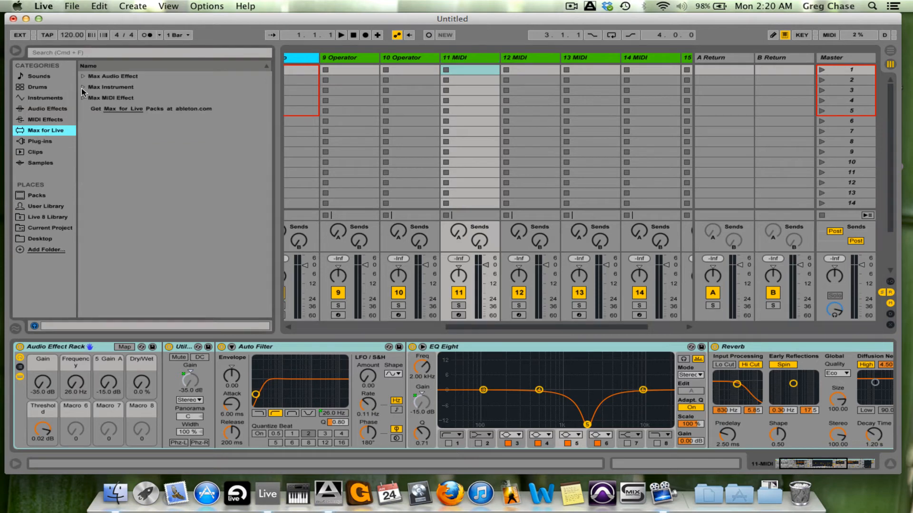
pyautogui.click(82, 87)
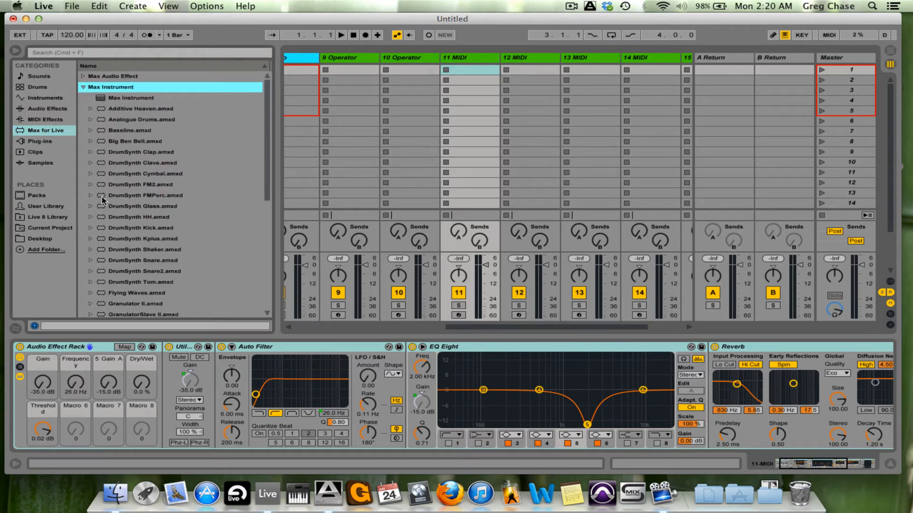
pyautogui.scroll(-3)
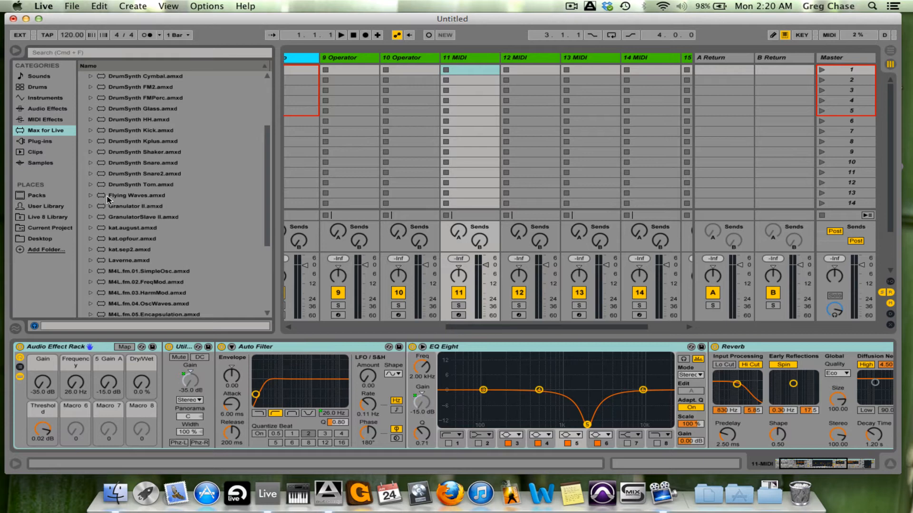
pyautogui.click(137, 206)
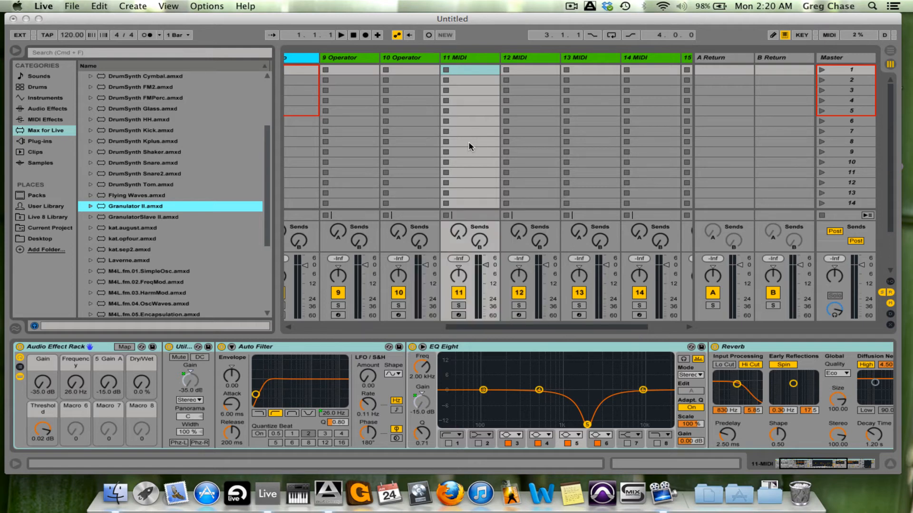
pyautogui.moveTo(135, 208)
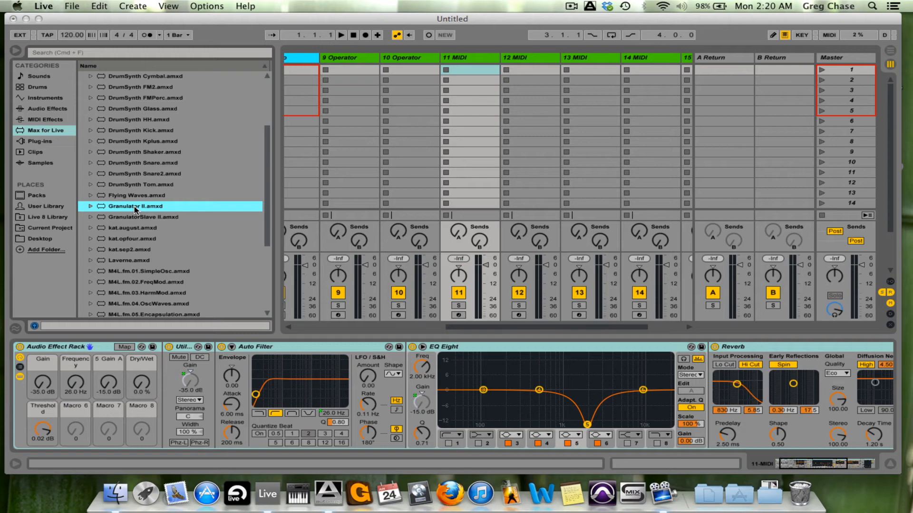
pyautogui.doubleClick(137, 206)
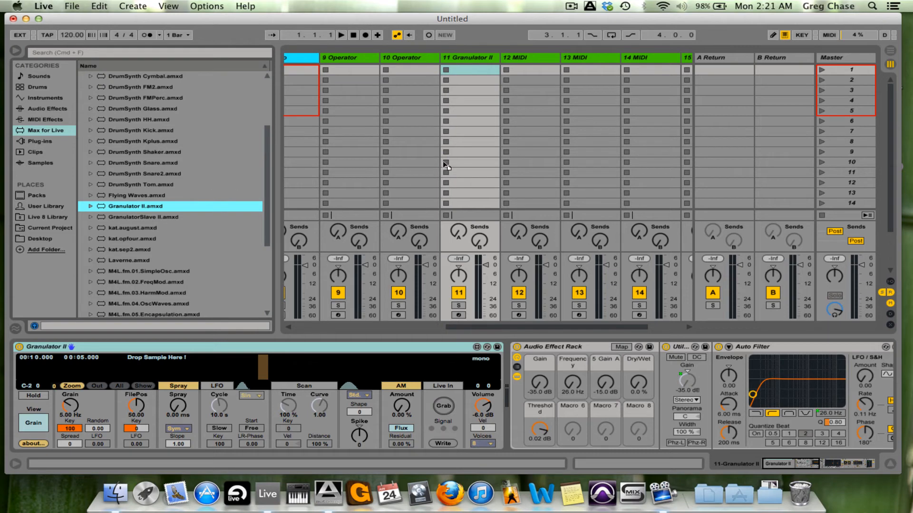
pyautogui.moveTo(527, 155)
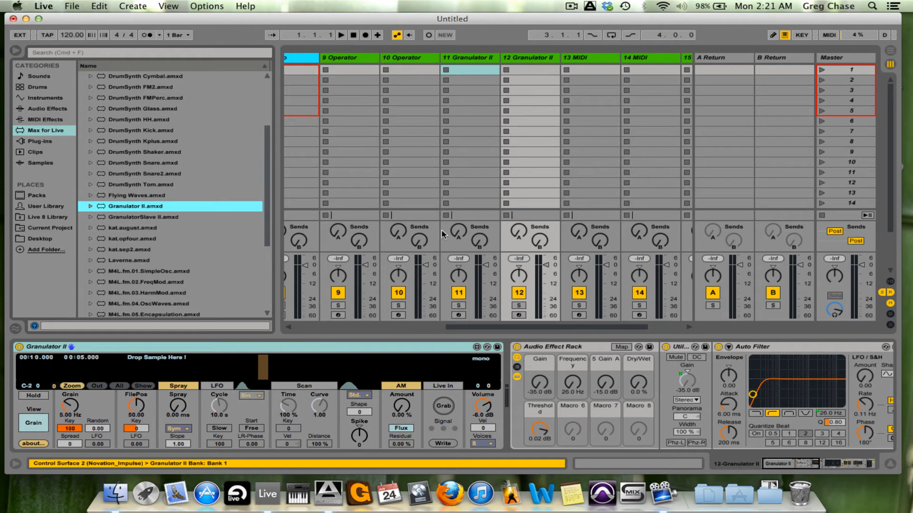
pyautogui.moveTo(334, 374)
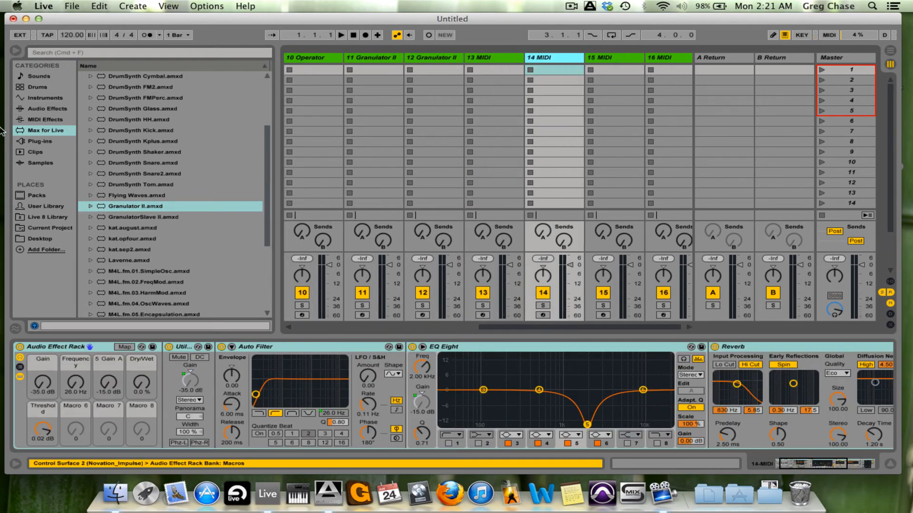
# Load the Analog synth from Instruments onto MIDI tracks 13 and 14.
pyautogui.click(46, 97)
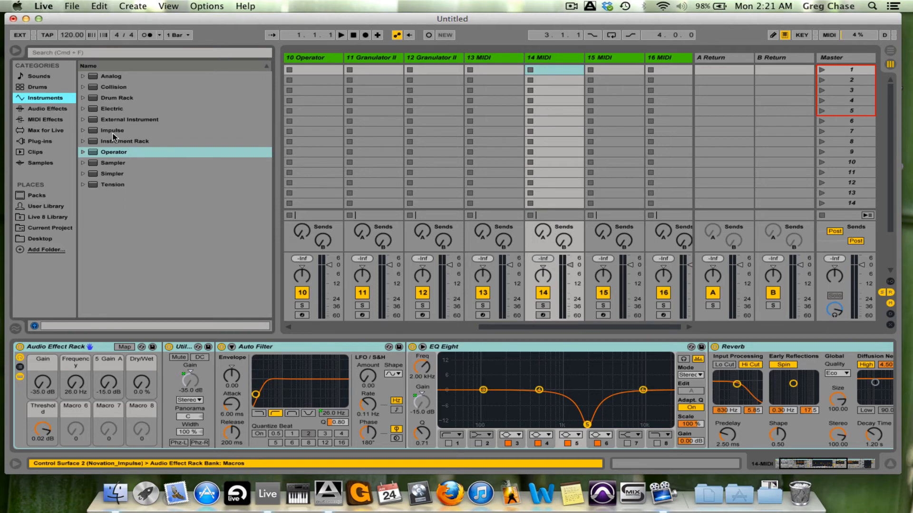
pyautogui.click(111, 75)
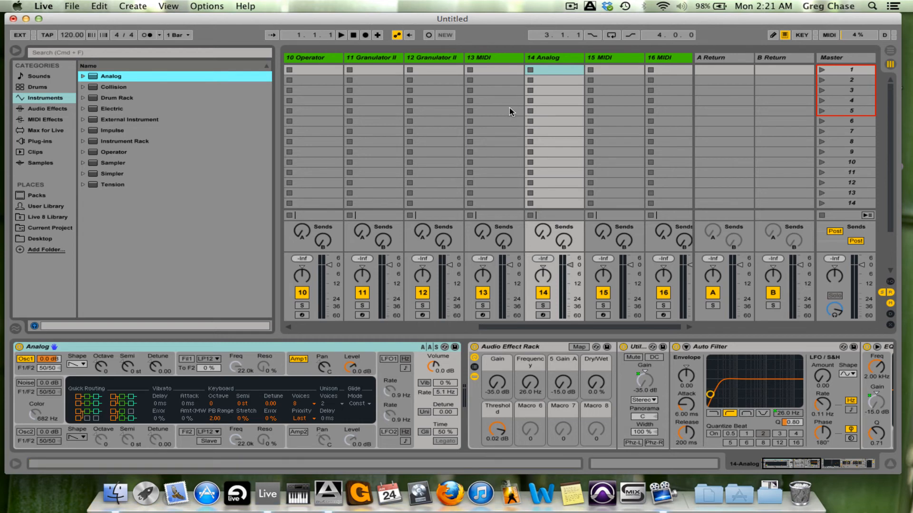
pyautogui.moveTo(511, 114)
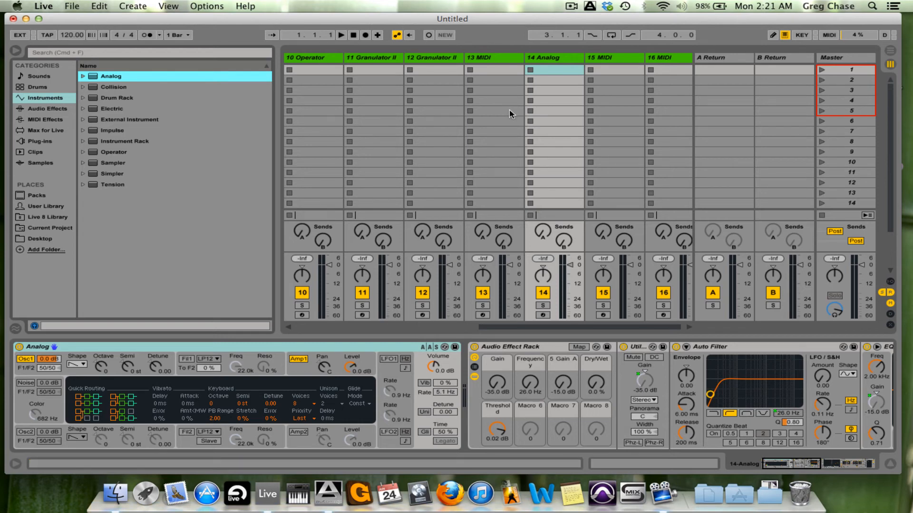
pyautogui.moveTo(492, 109)
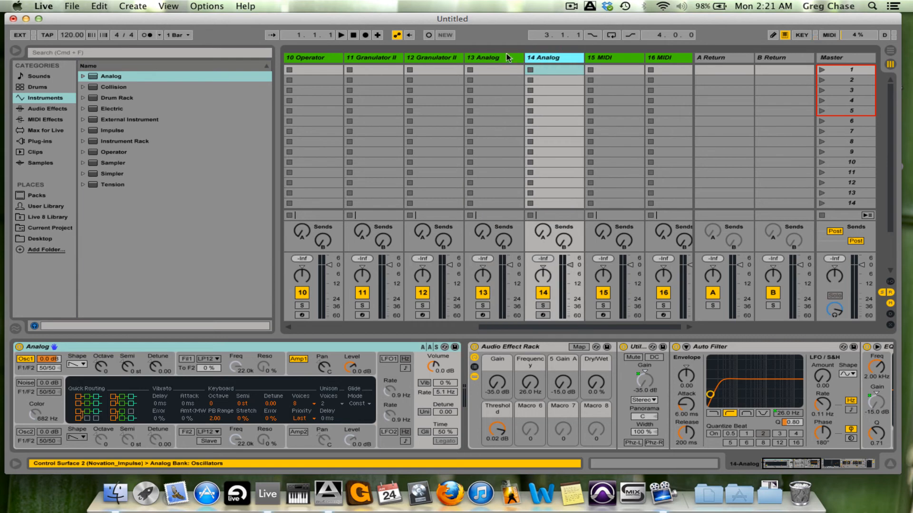
pyautogui.click(602, 57)
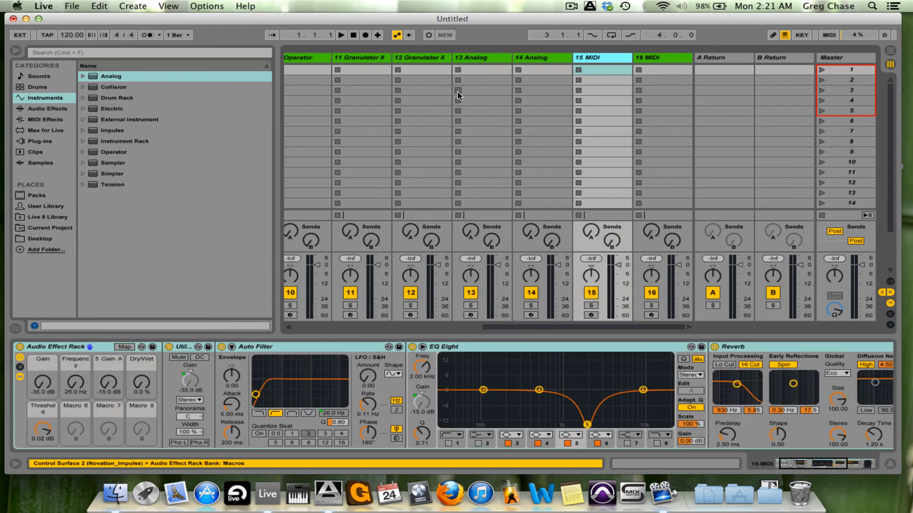
pyautogui.moveTo(122, 151)
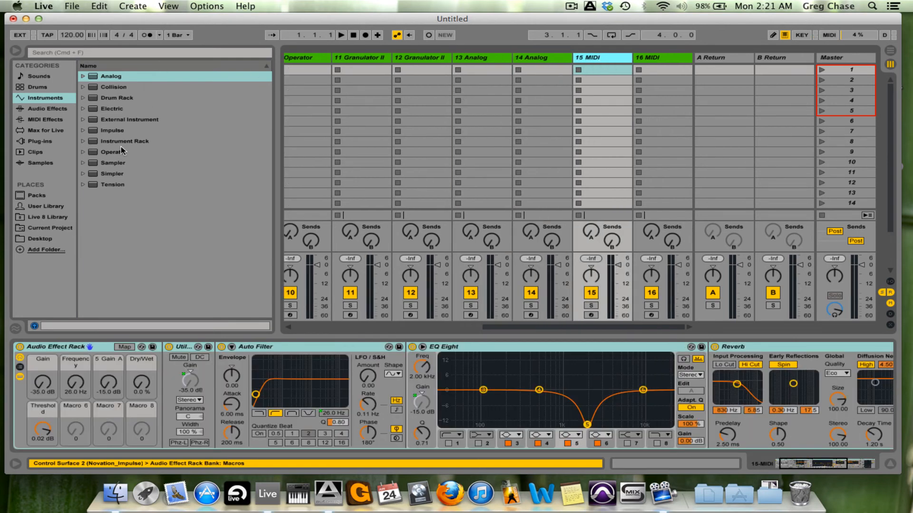
# Load Collision onto track 15 and Sampler onto track 16.
pyautogui.click(114, 87)
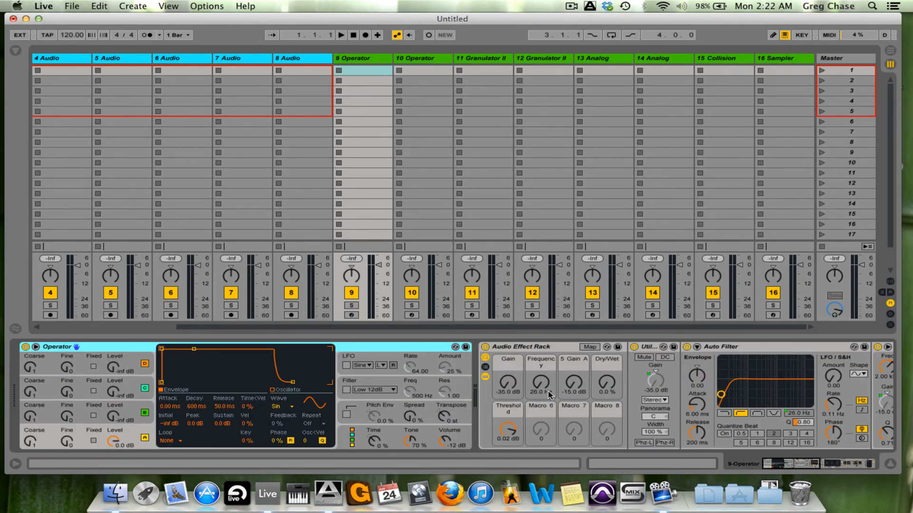
pyautogui.moveTo(472, 169)
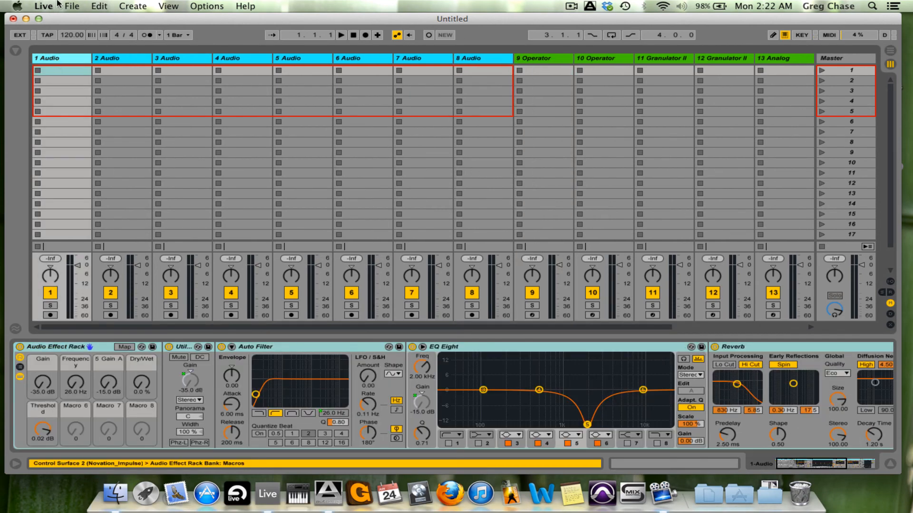
# Save the Live set to the Desktop with the file name 'Template 1'.
pyautogui.click(73, 6)
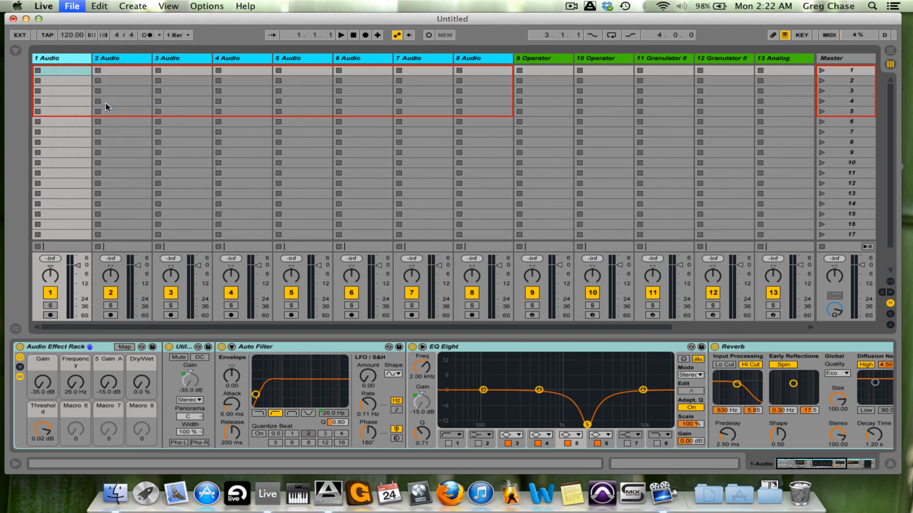
pyautogui.click(72, 6)
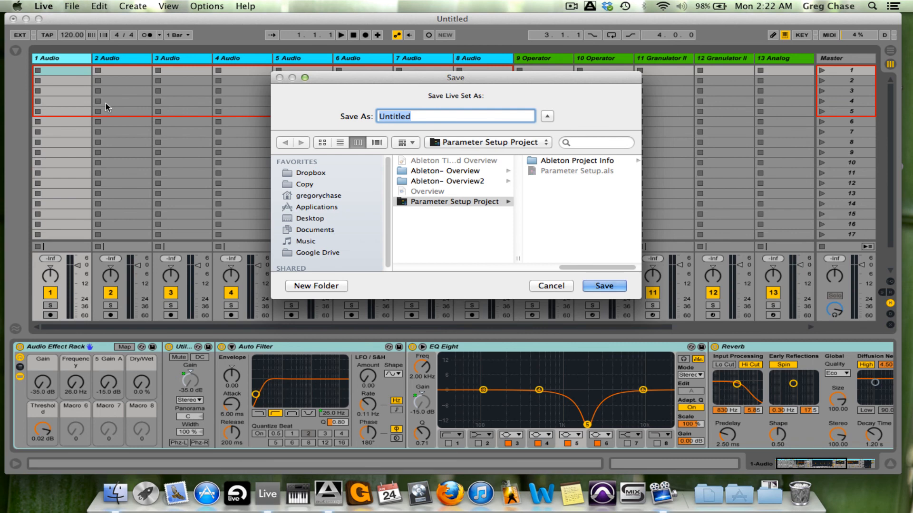
pyautogui.moveTo(313, 221)
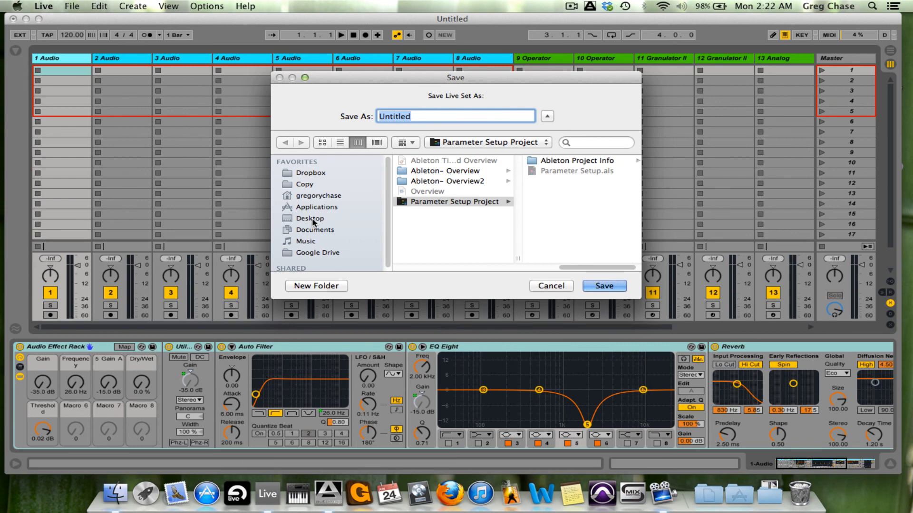
pyautogui.click(311, 218)
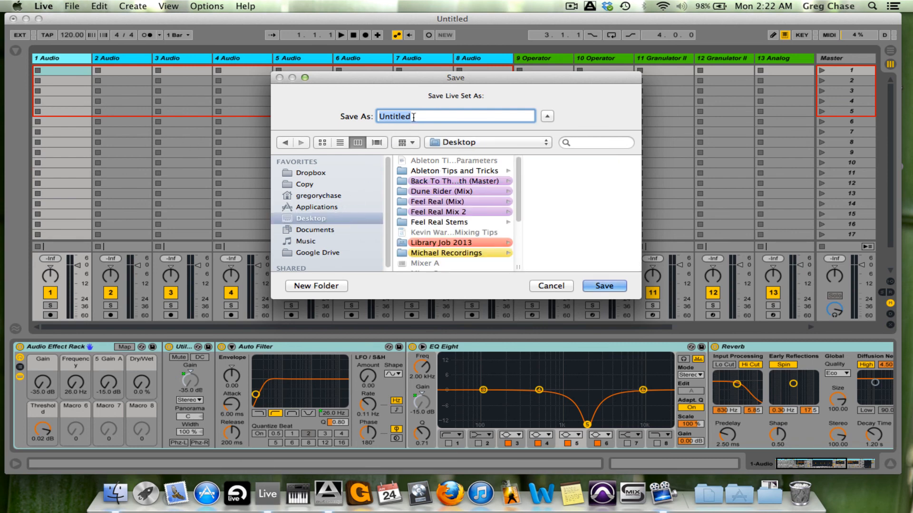
pyautogui.write('Template 1')
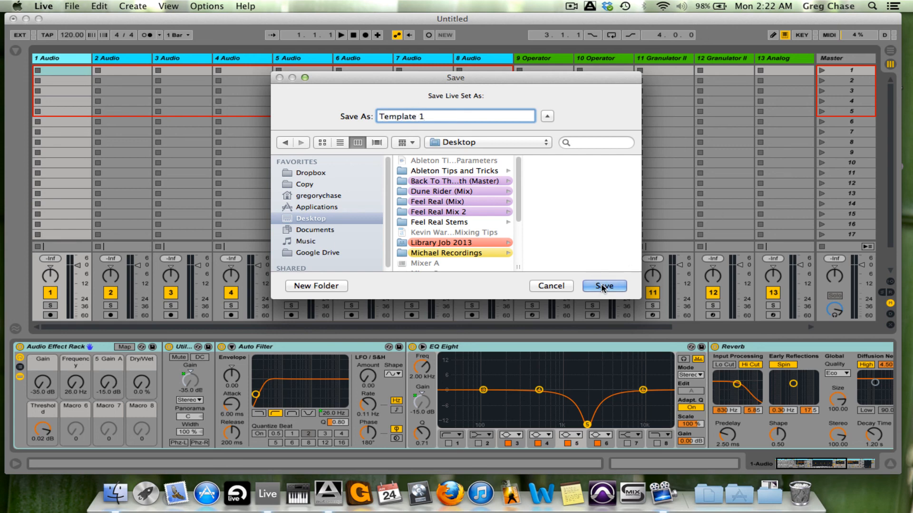
pyautogui.click(603, 286)
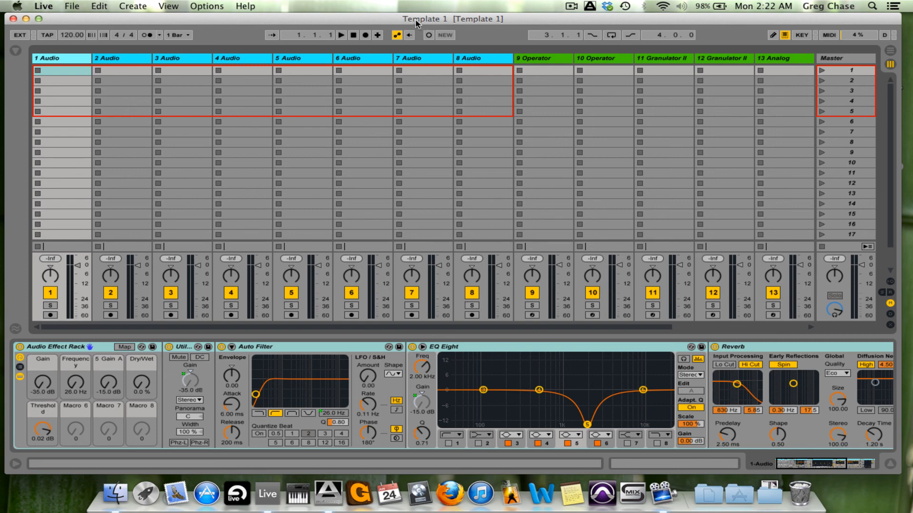
pyautogui.moveTo(483, 232)
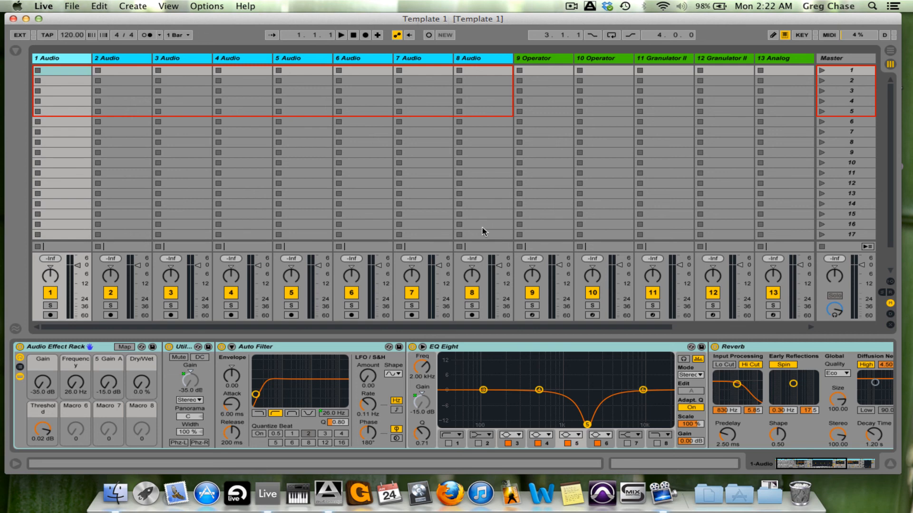
pyautogui.moveTo(117, 71)
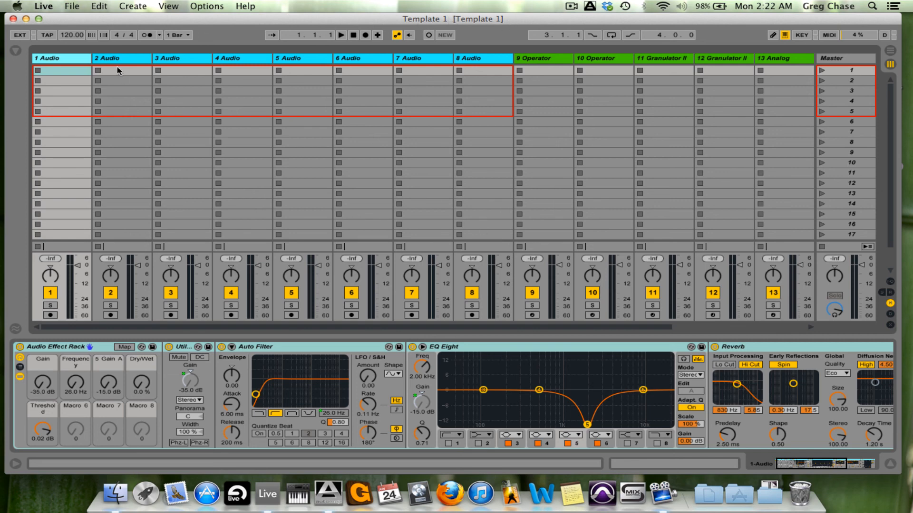